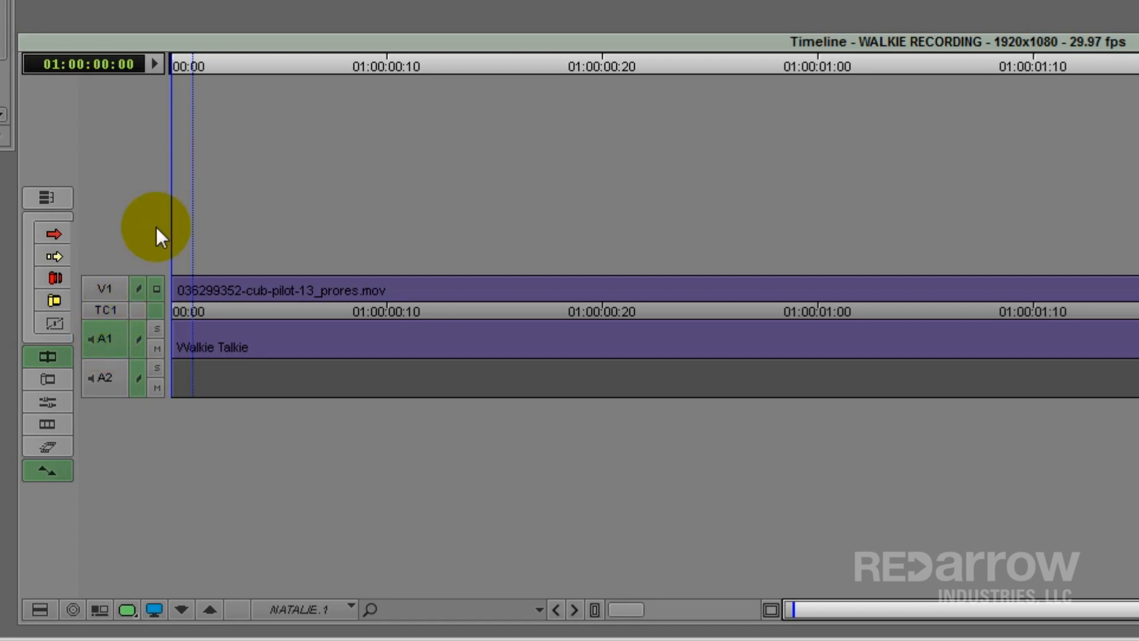
# - Bring up the Audio EQ Tool for the Walkie Talkie clip on A1
pyautogui.click(246, 5)
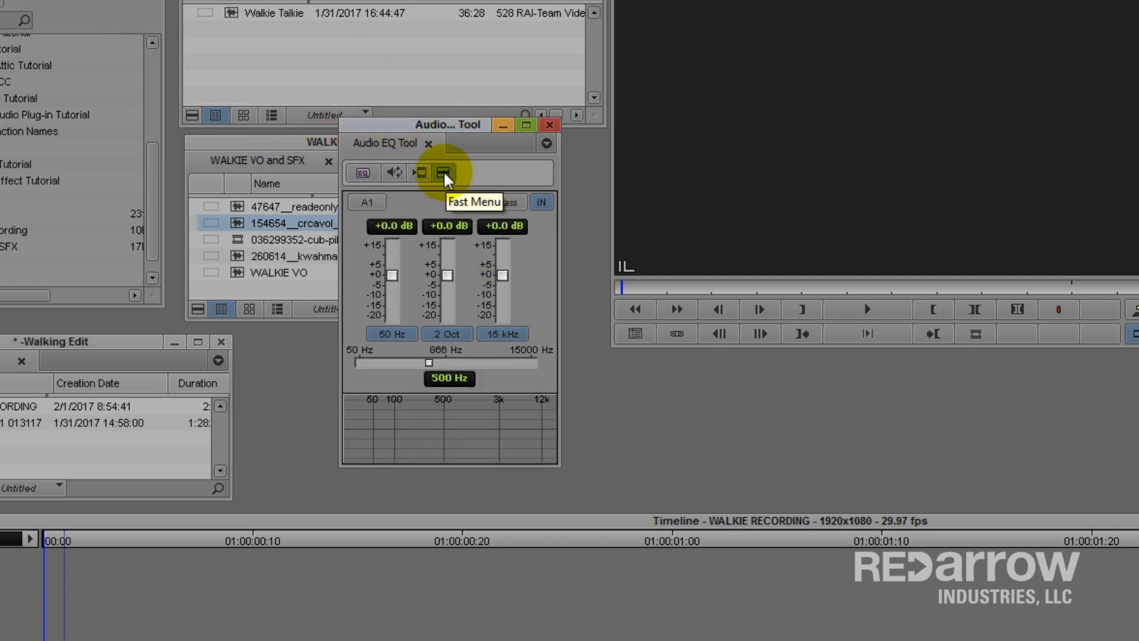
# - Apply the Telephone EQ "A" preset from the Fast Menu, boosting mids around 1322 Hz
pyautogui.click(443, 173)
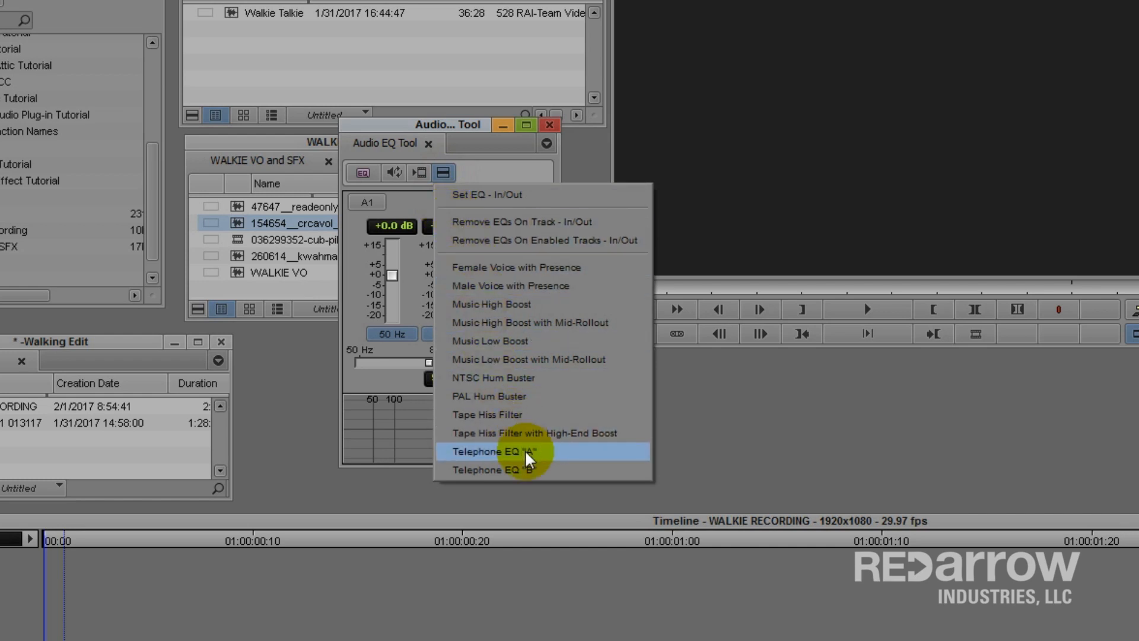
pyautogui.moveTo(527, 470)
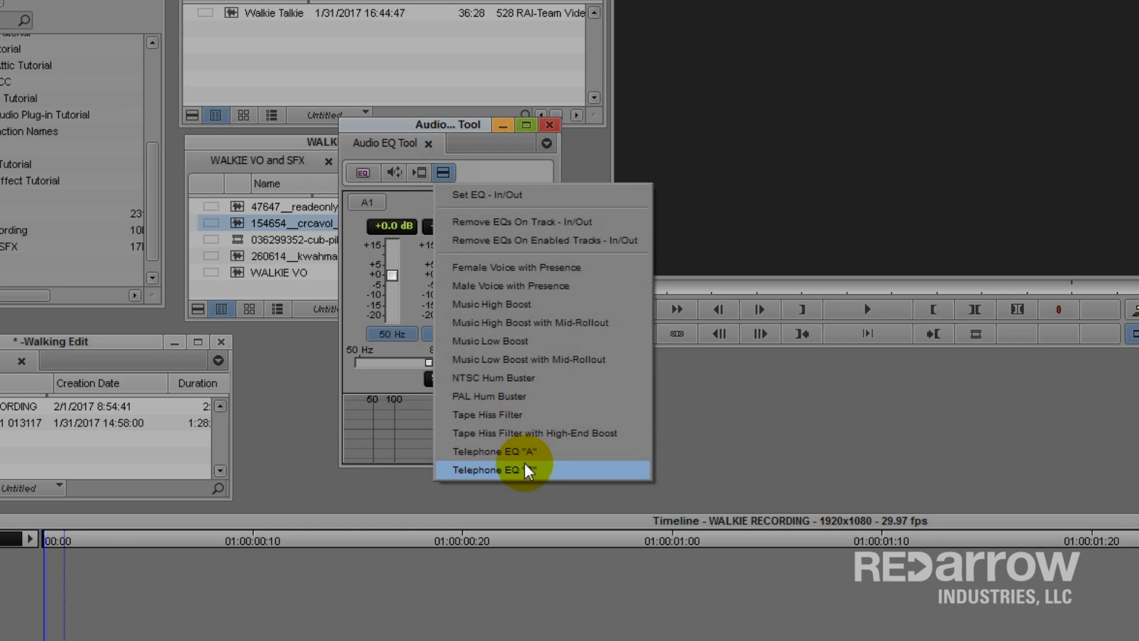
pyautogui.moveTo(538, 451)
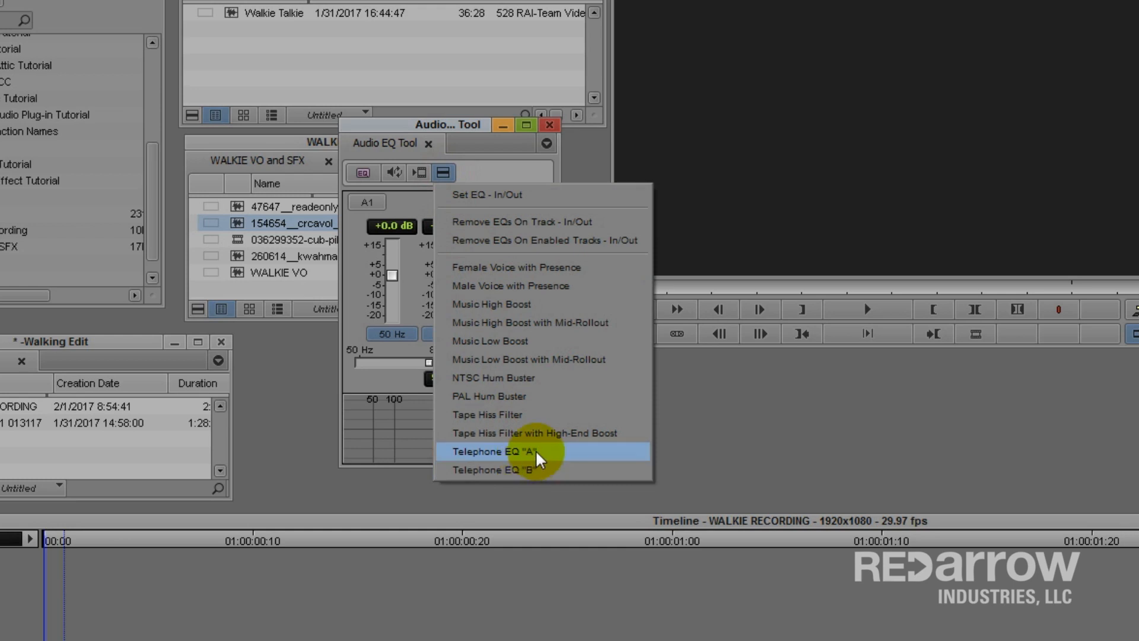
pyautogui.click(509, 451)
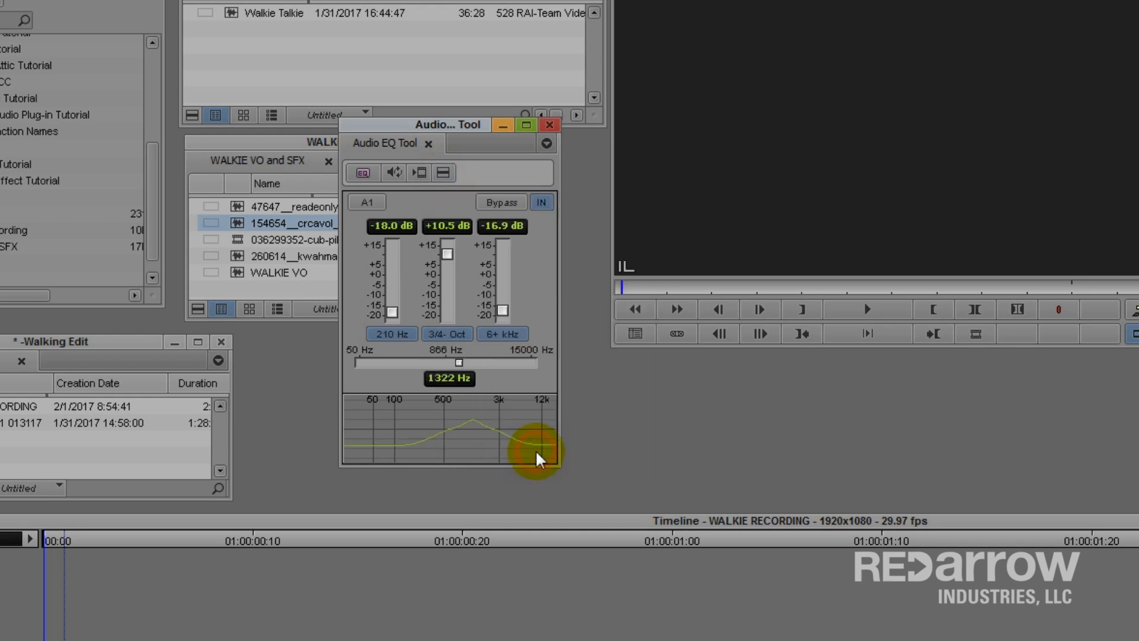
pyautogui.moveTo(551, 463)
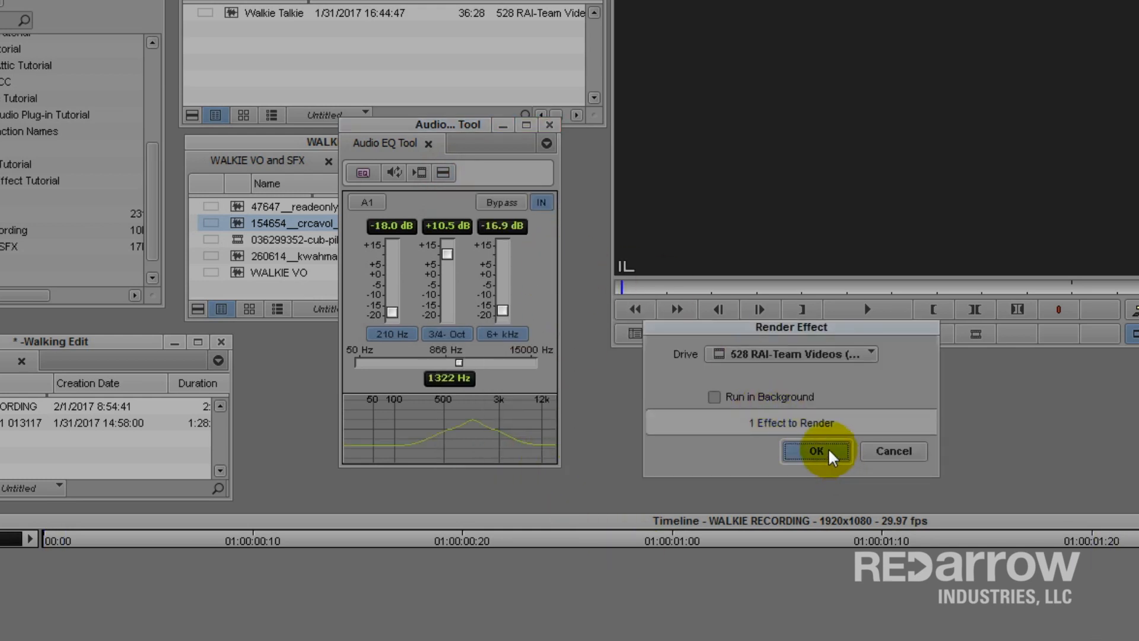
# - Render the single telephone EQ effect via the Render Effect dialog
pyautogui.click(815, 451)
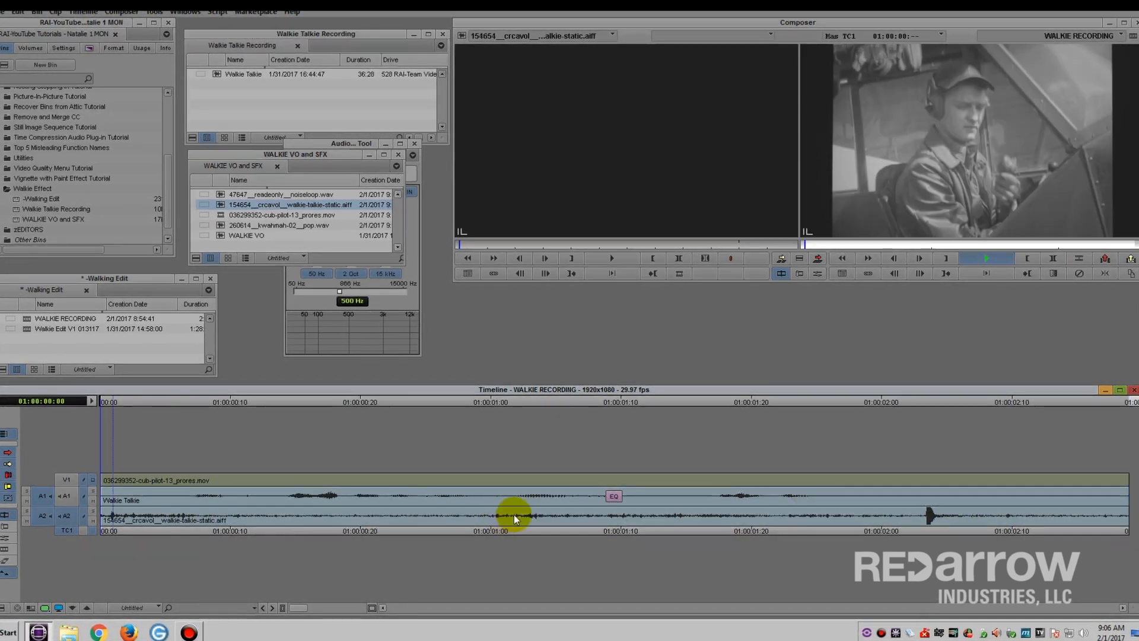
# - Play back the sequence with the static clip on A2 under the EQ'd audio
pyautogui.click(749, 520)
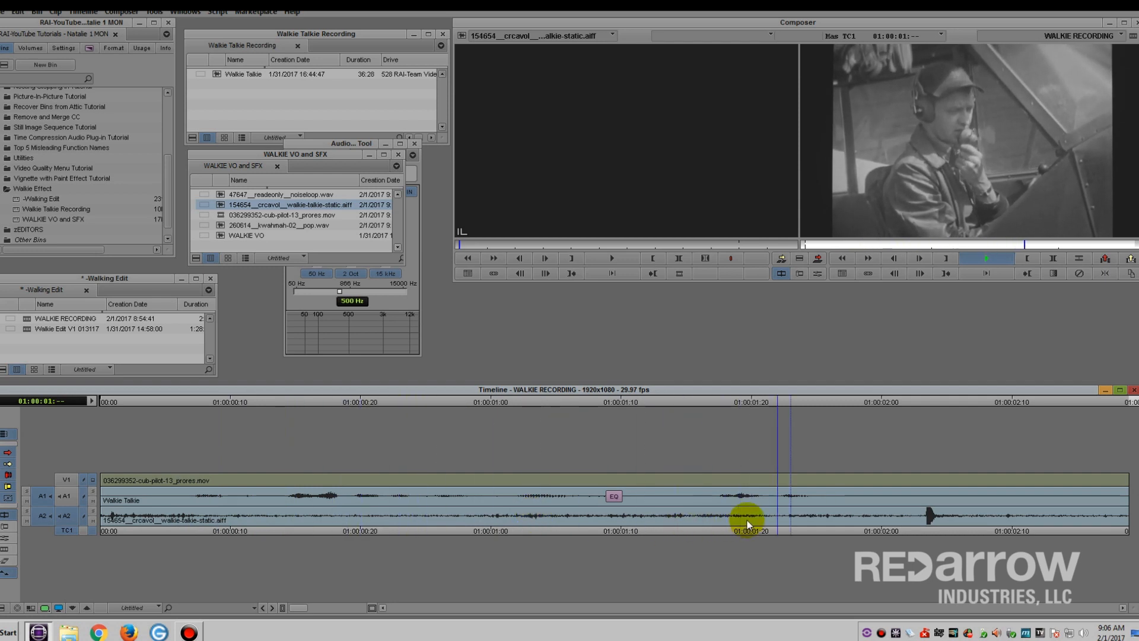